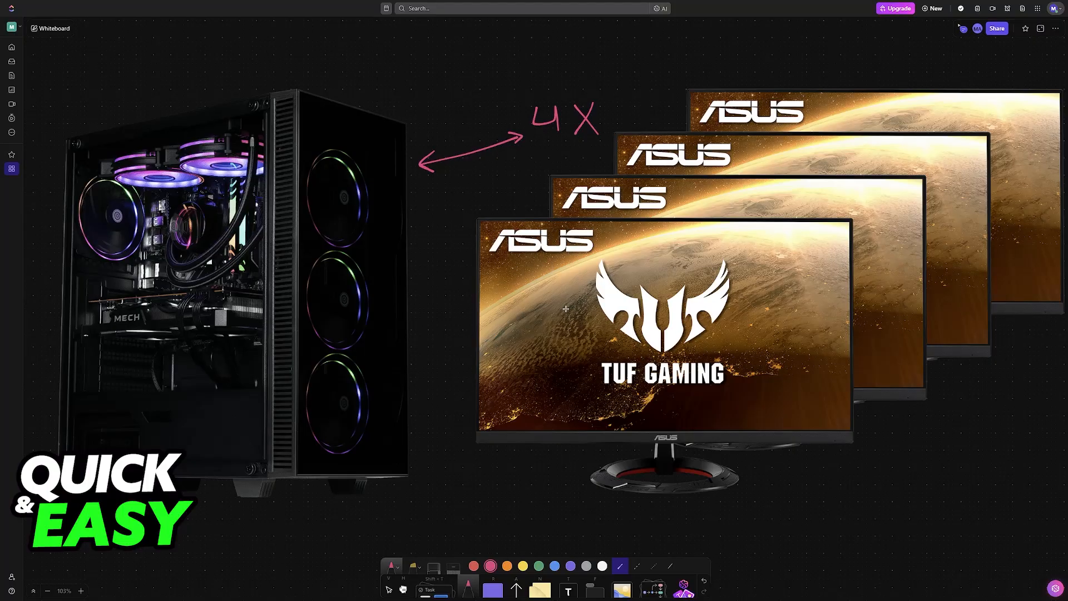
mouse_move(770, 335)
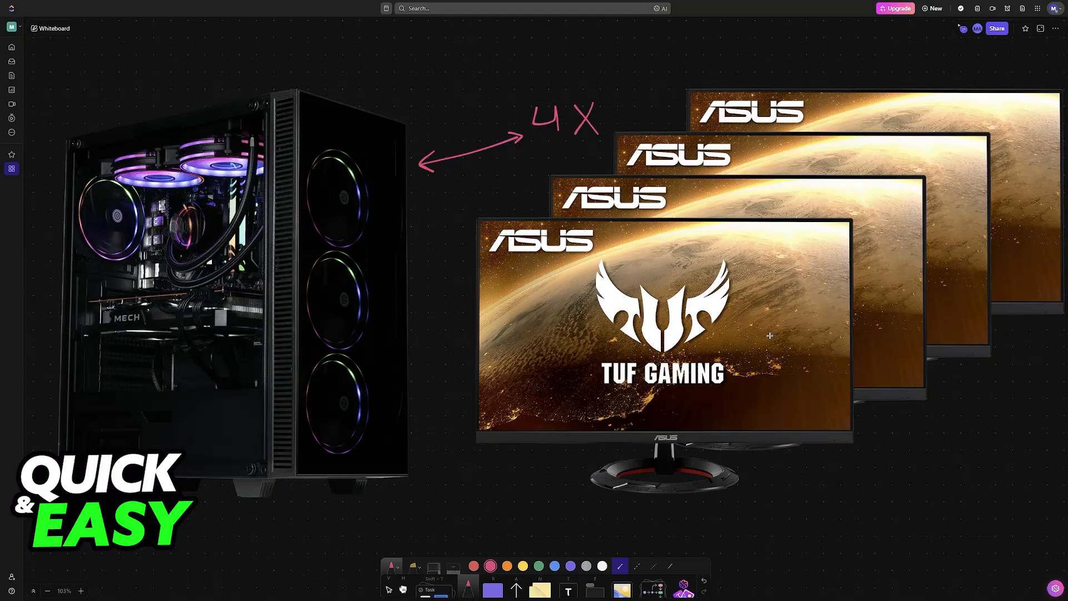
mouse_move(607, 263)
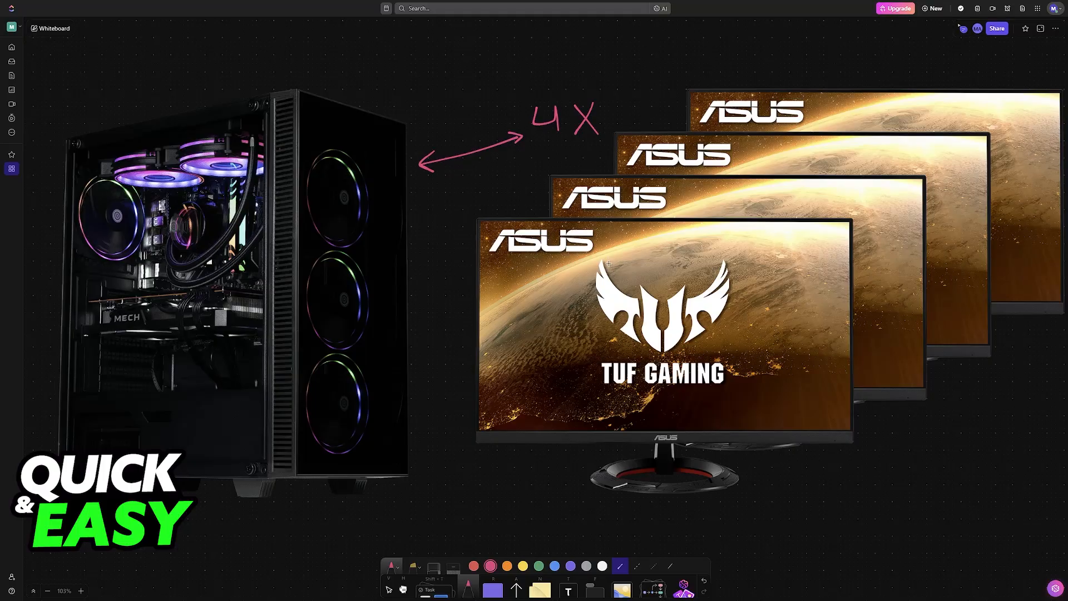
mouse_move(724, 269)
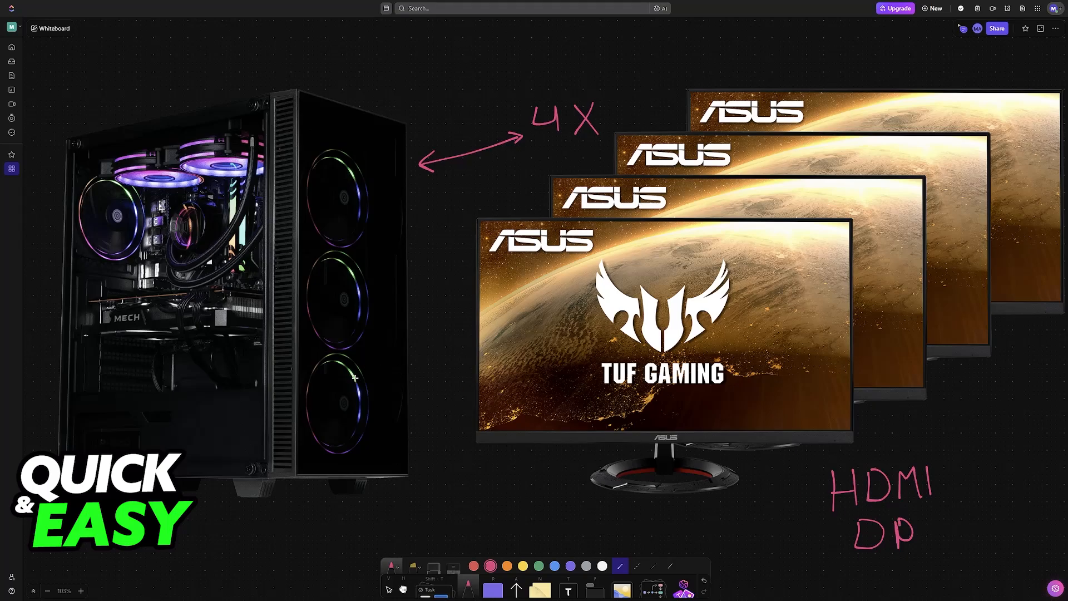
mouse_move(808, 411)
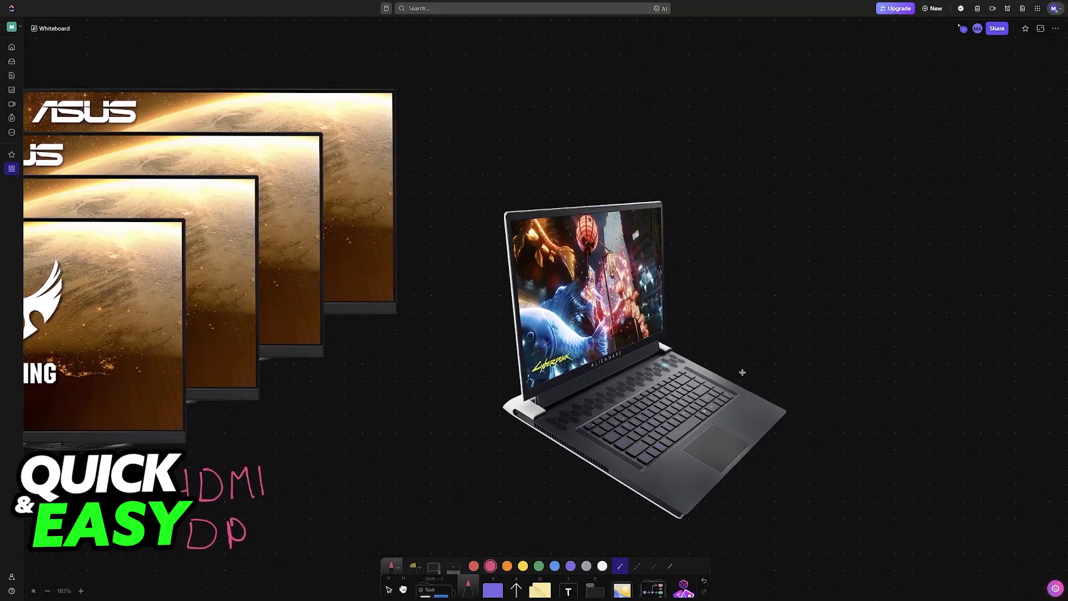
mouse_move(715, 414)
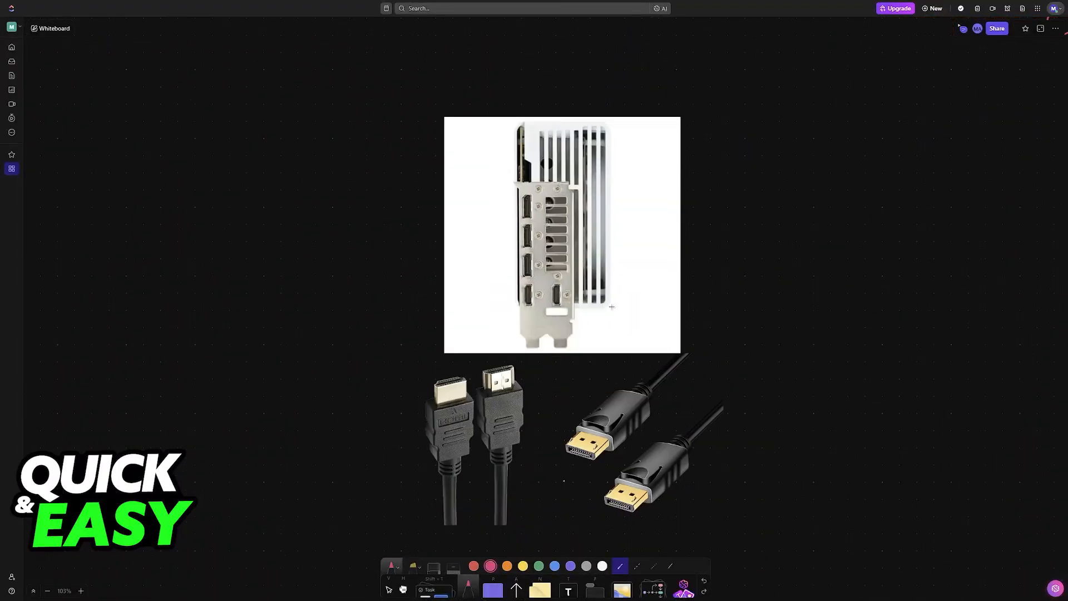
mouse_move(335, 476)
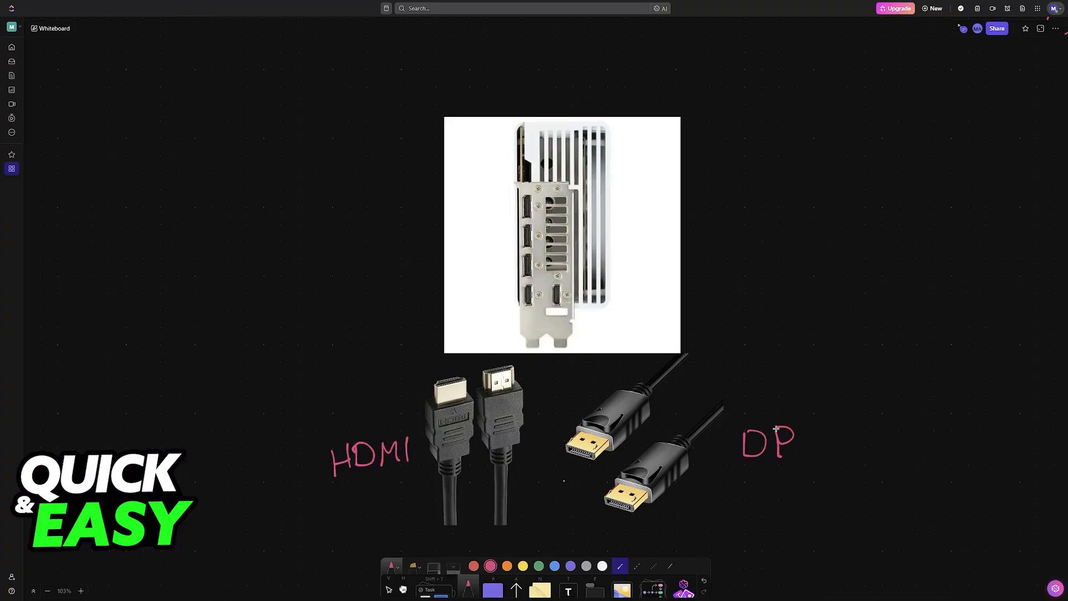
scroll("up", 3)
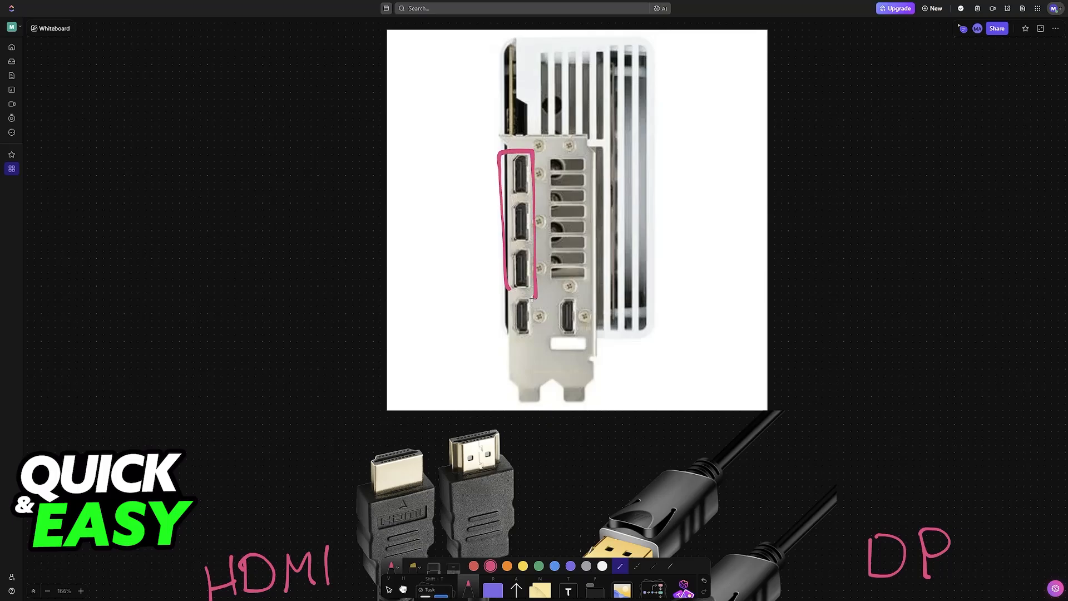
type("DP")
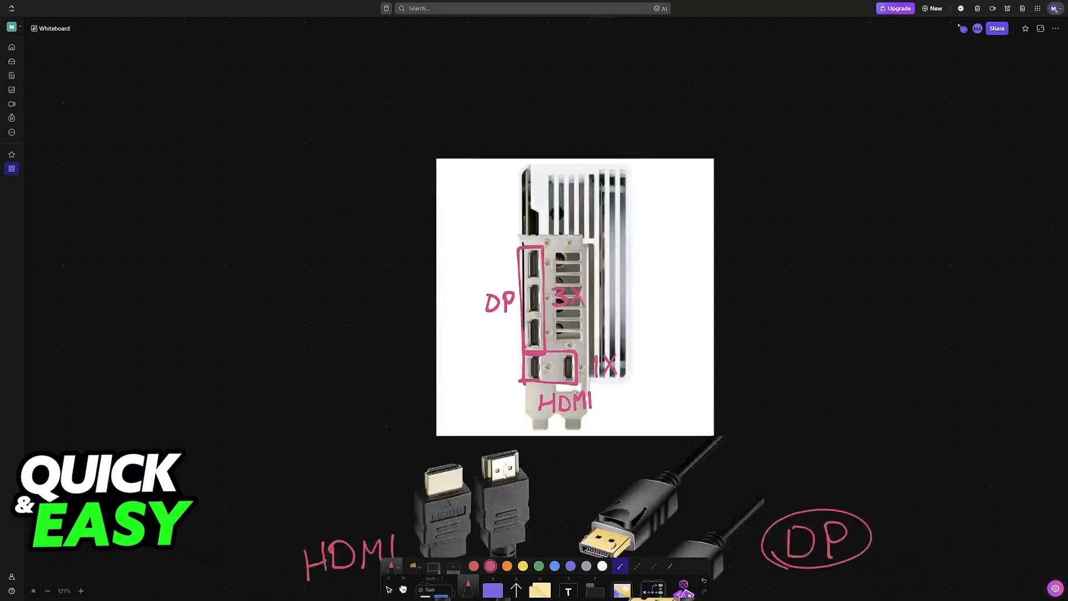
scroll("down", 3)
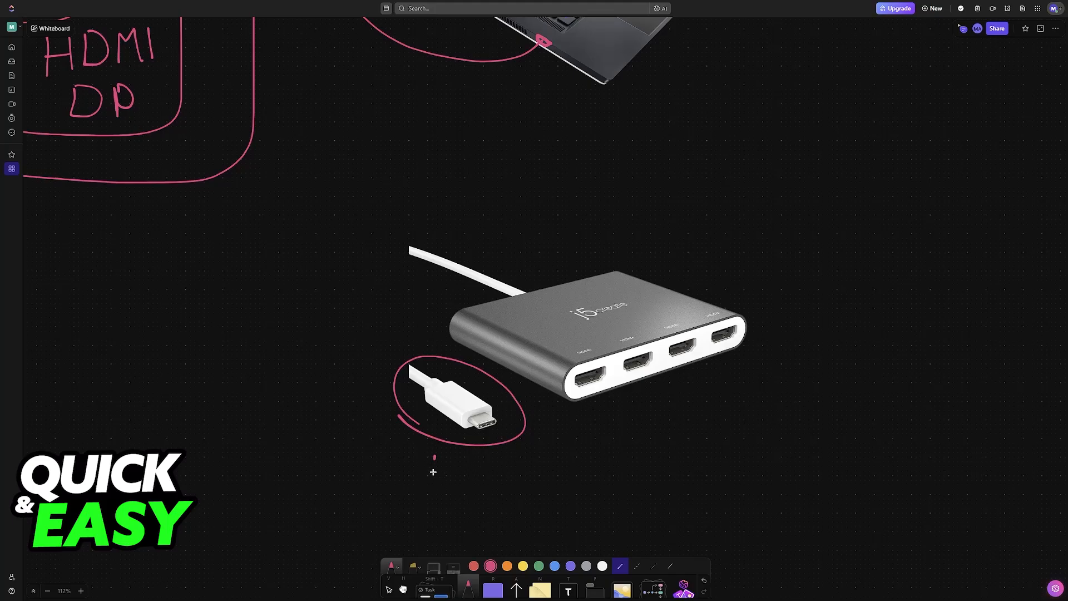
type("USB-C")
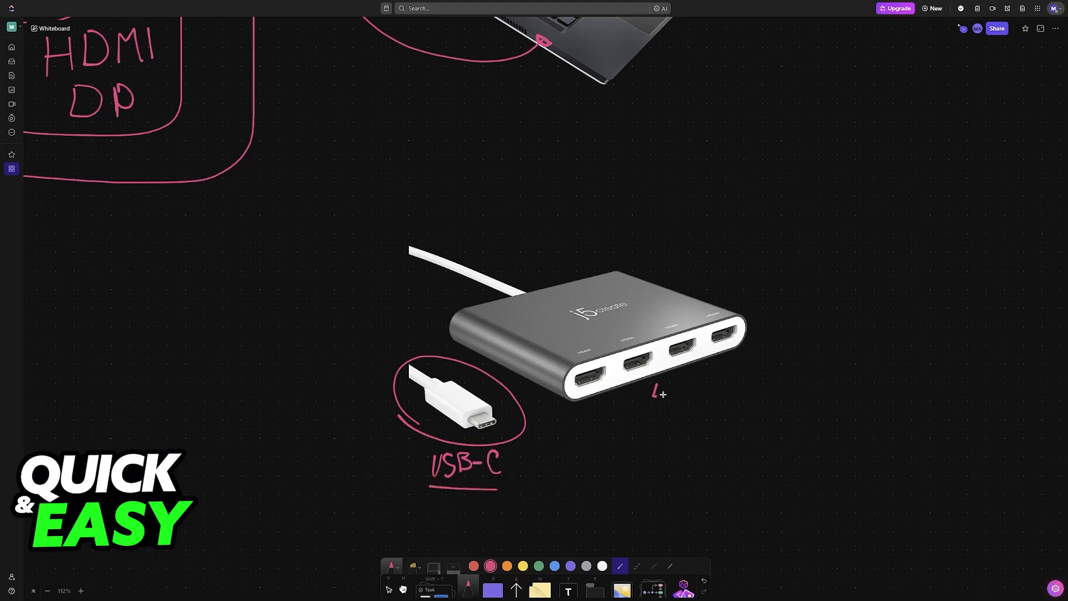
type("4XHDM")
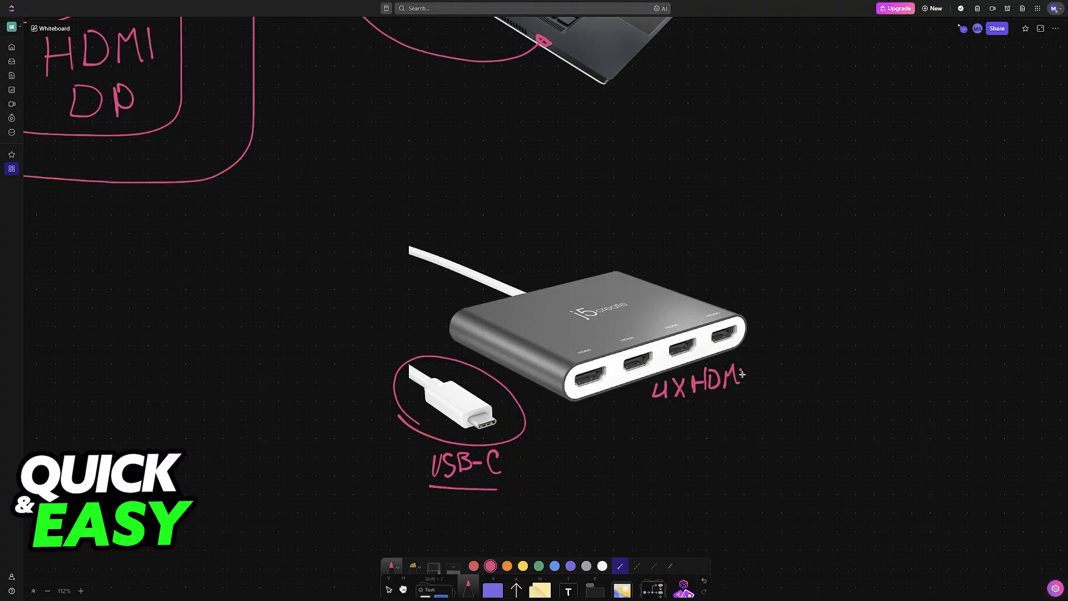
scroll("down", 3)
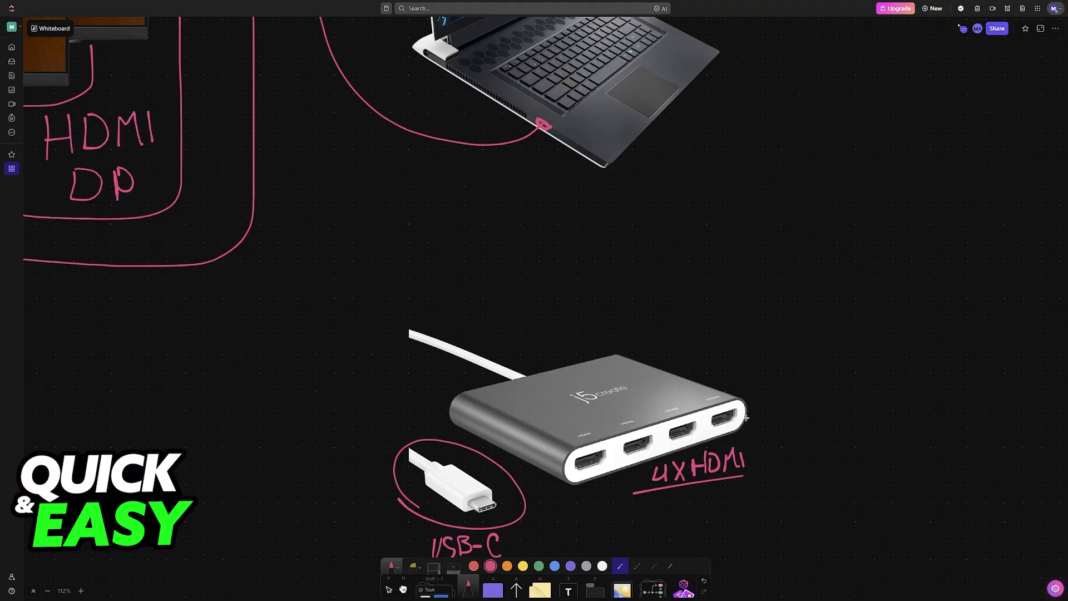
scroll("down", 3)
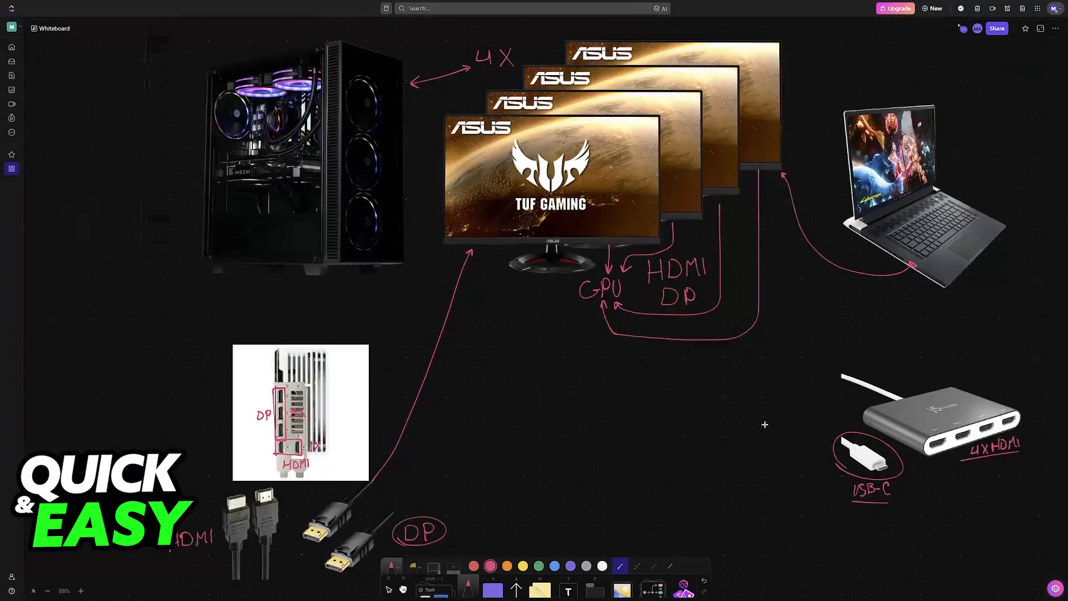
scroll("down", 3)
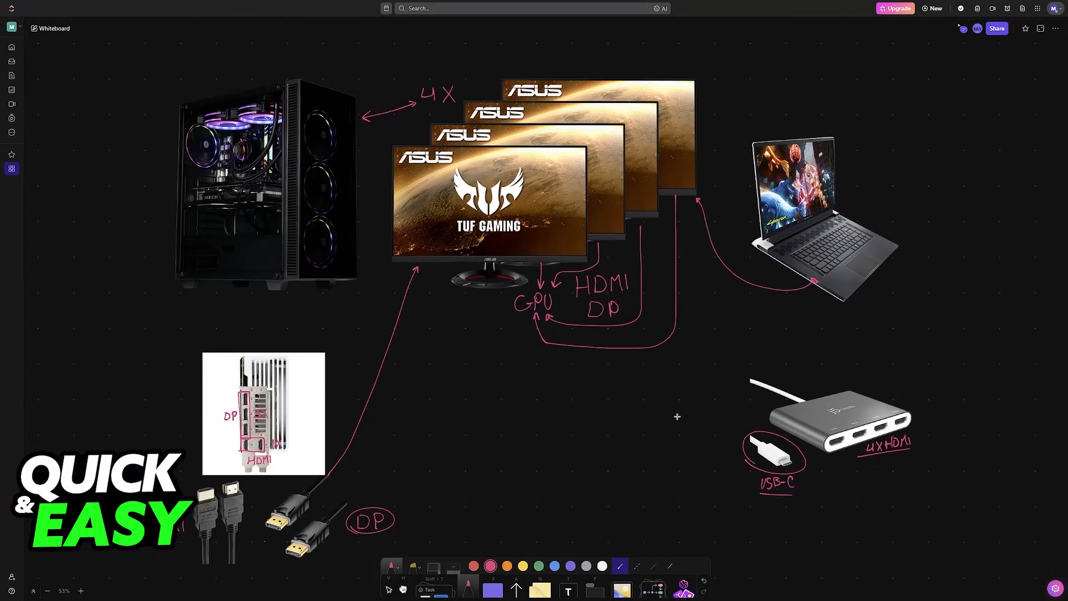